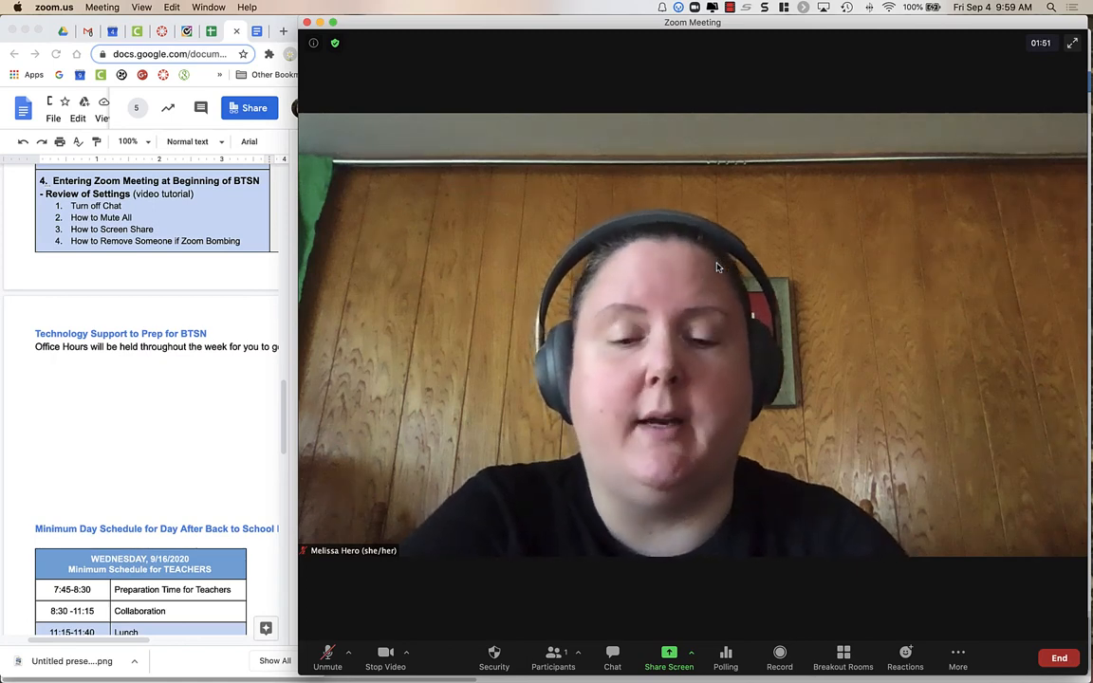
# Step: Mute your own microphone and open Zoom's audio settings
pyautogui.click(328, 659)
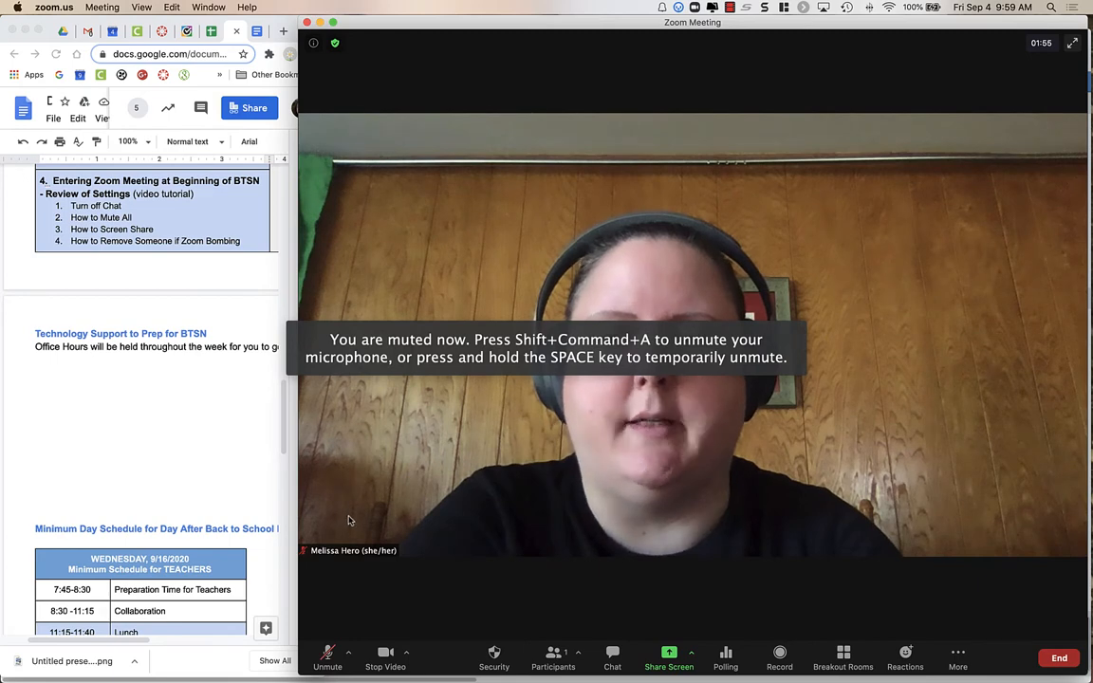
pyautogui.click(348, 652)
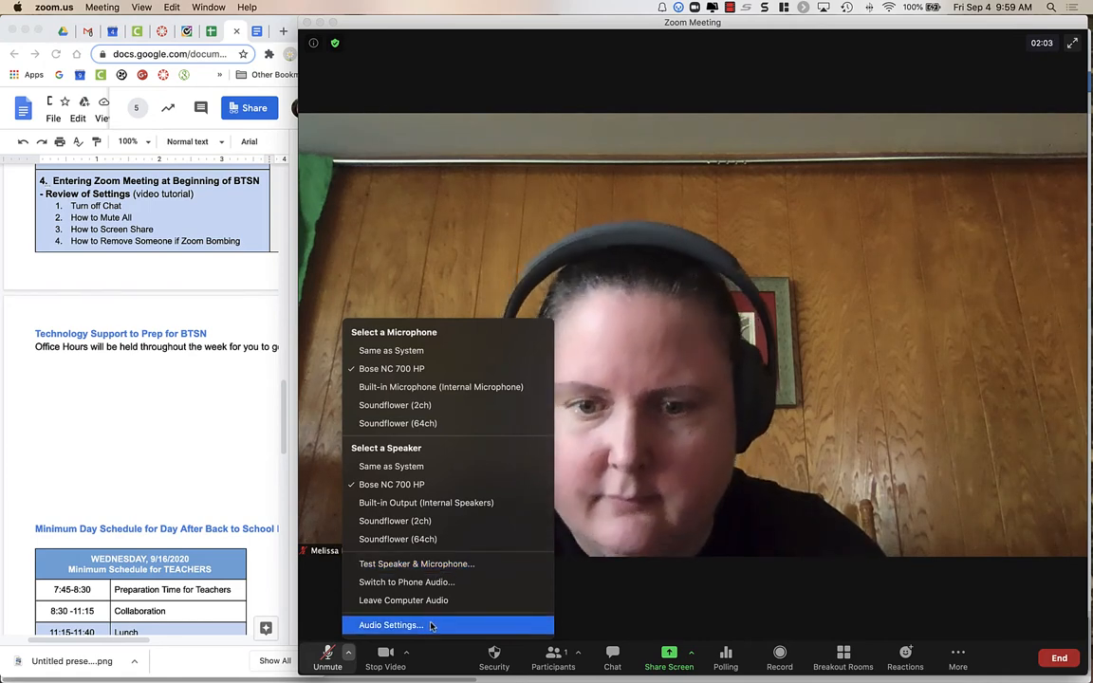
pyautogui.click(391, 624)
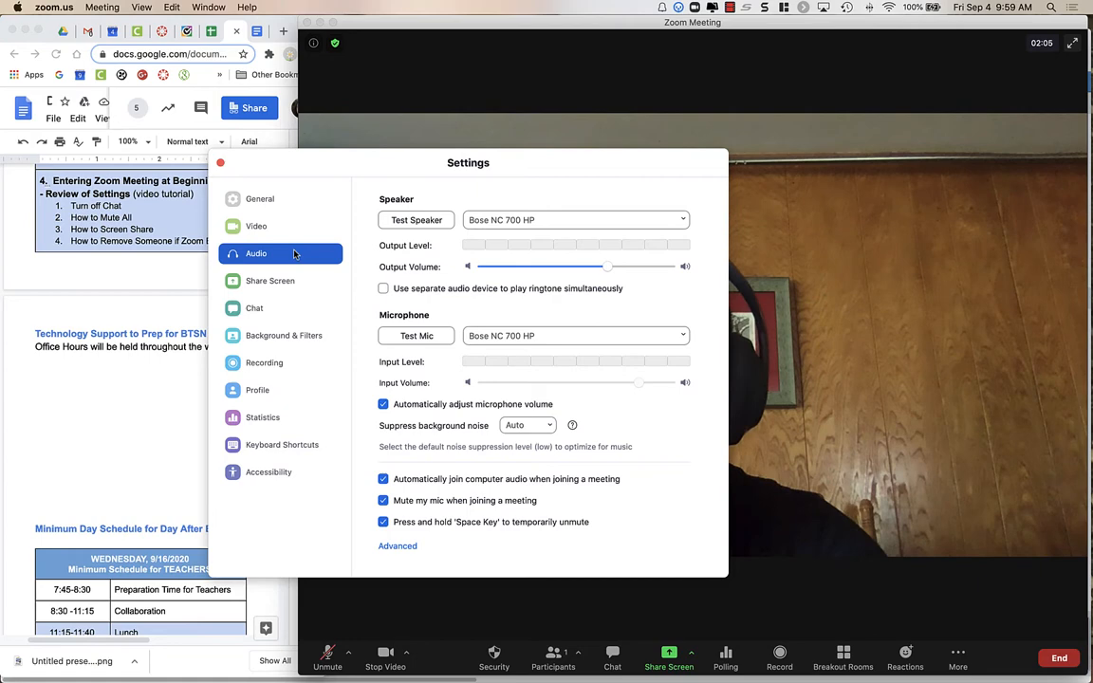
pyautogui.click(220, 162)
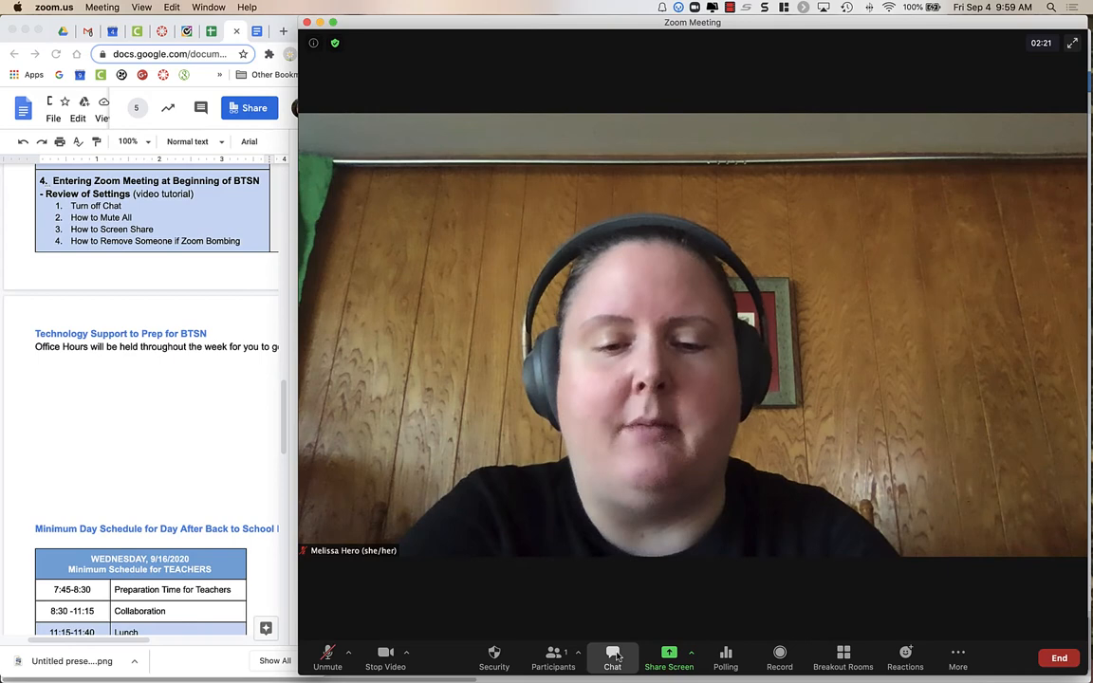
# Step: In meeting chat, set Participant Can Chat With to No one, then close chat
pyautogui.click(612, 658)
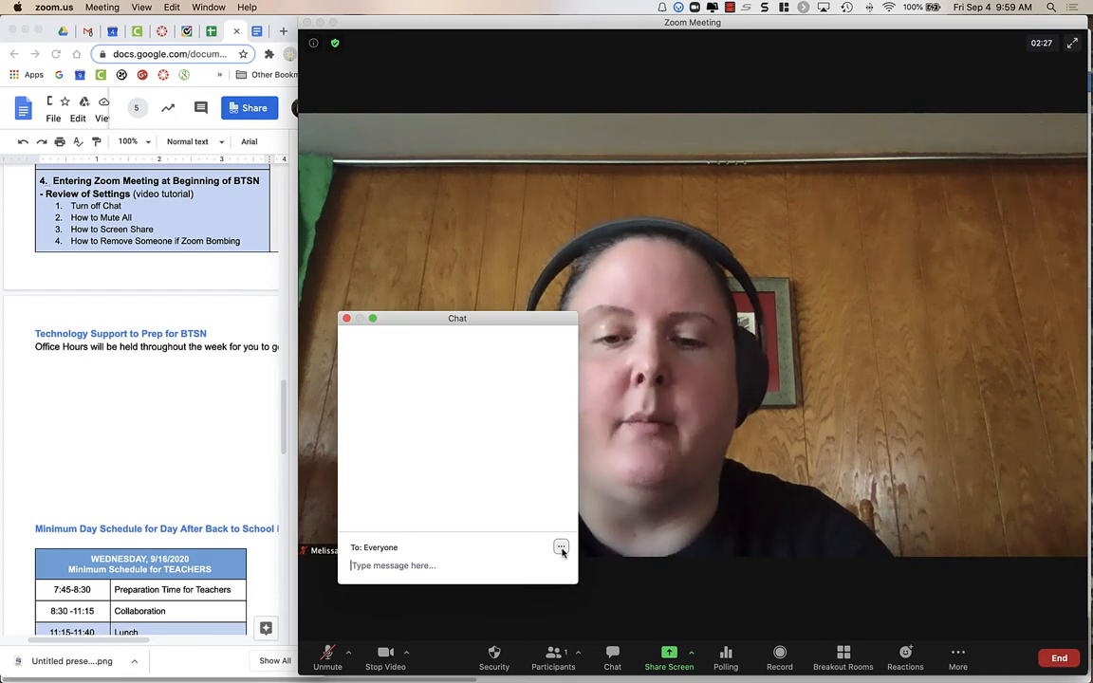
pyautogui.click(561, 547)
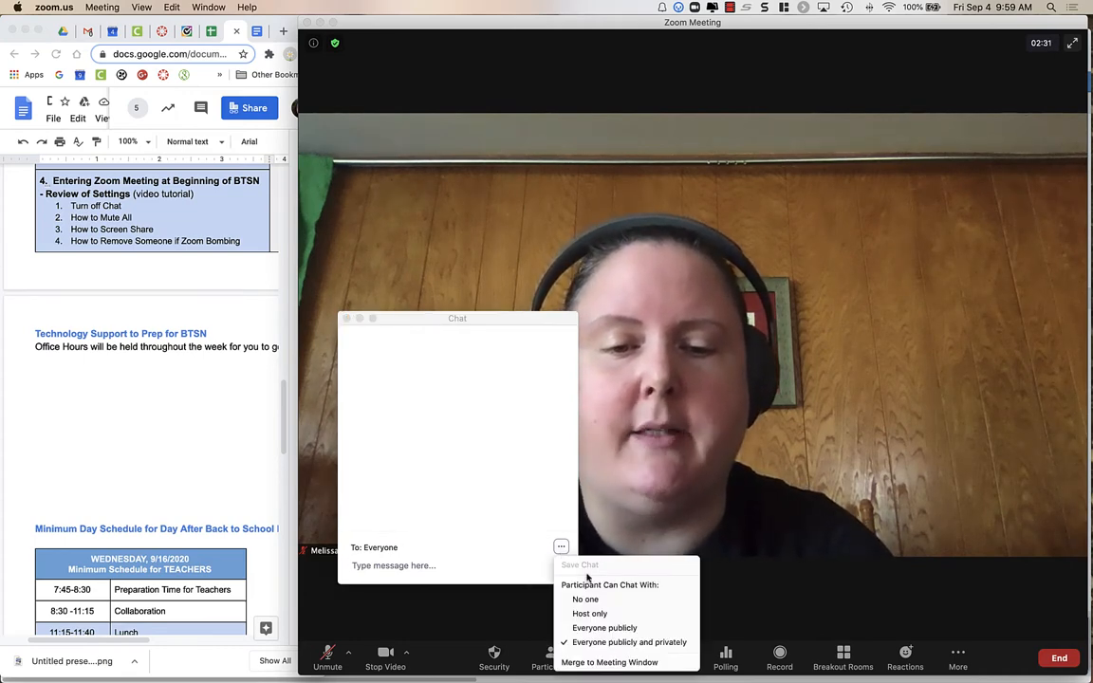
pyautogui.moveTo(586, 599)
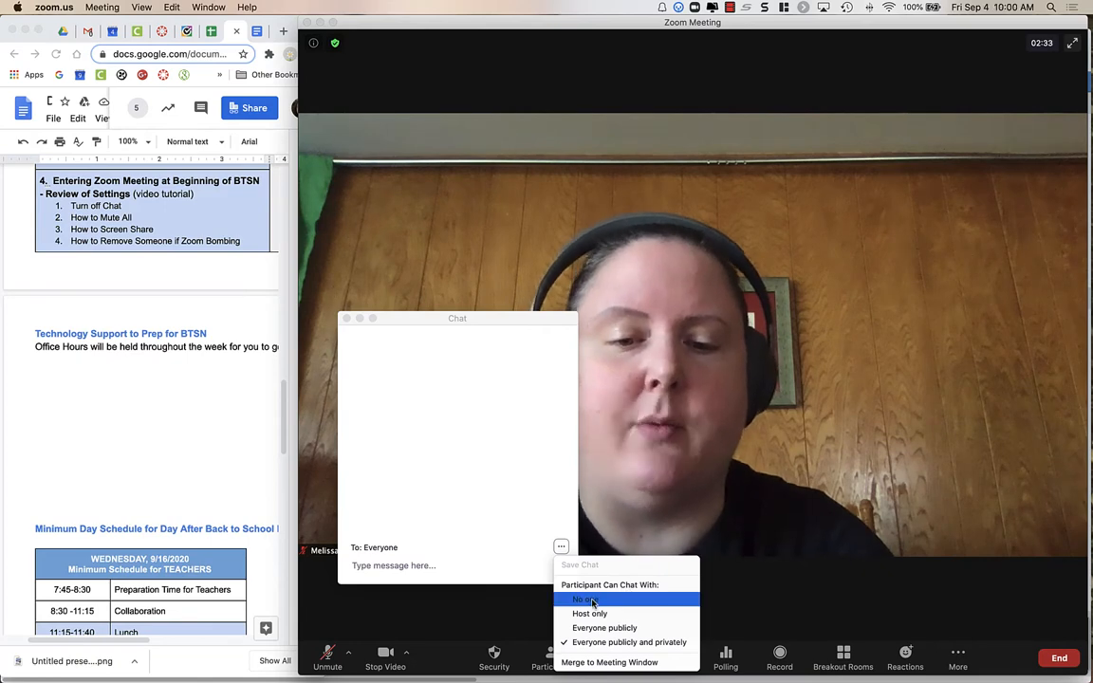
pyautogui.click(579, 599)
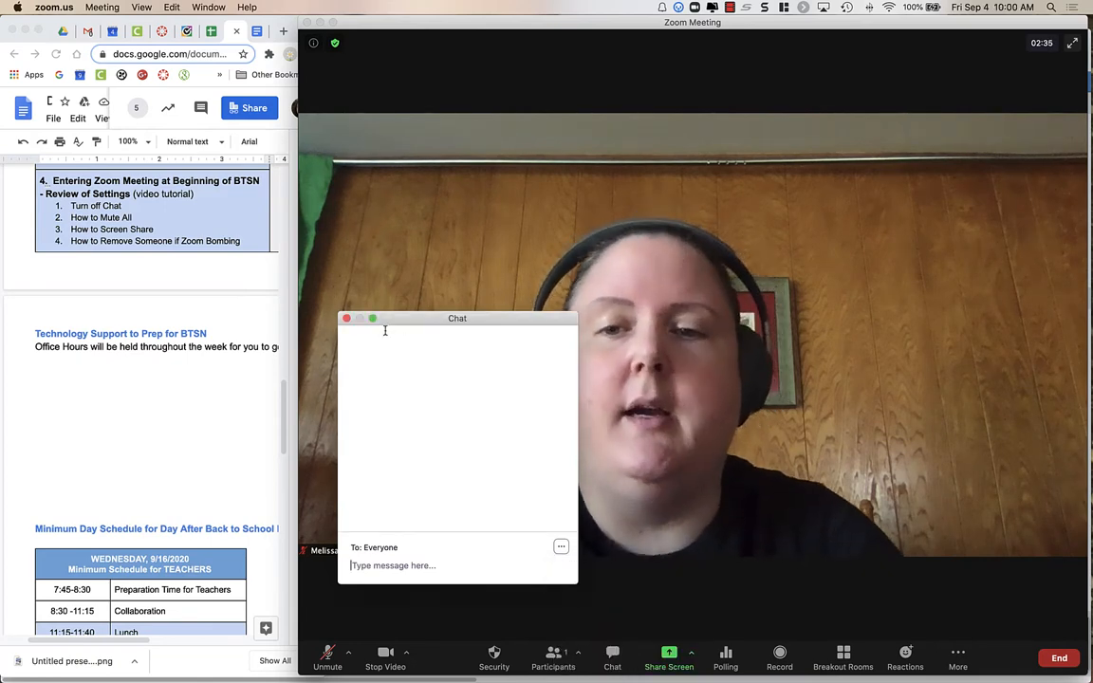
pyautogui.click(347, 318)
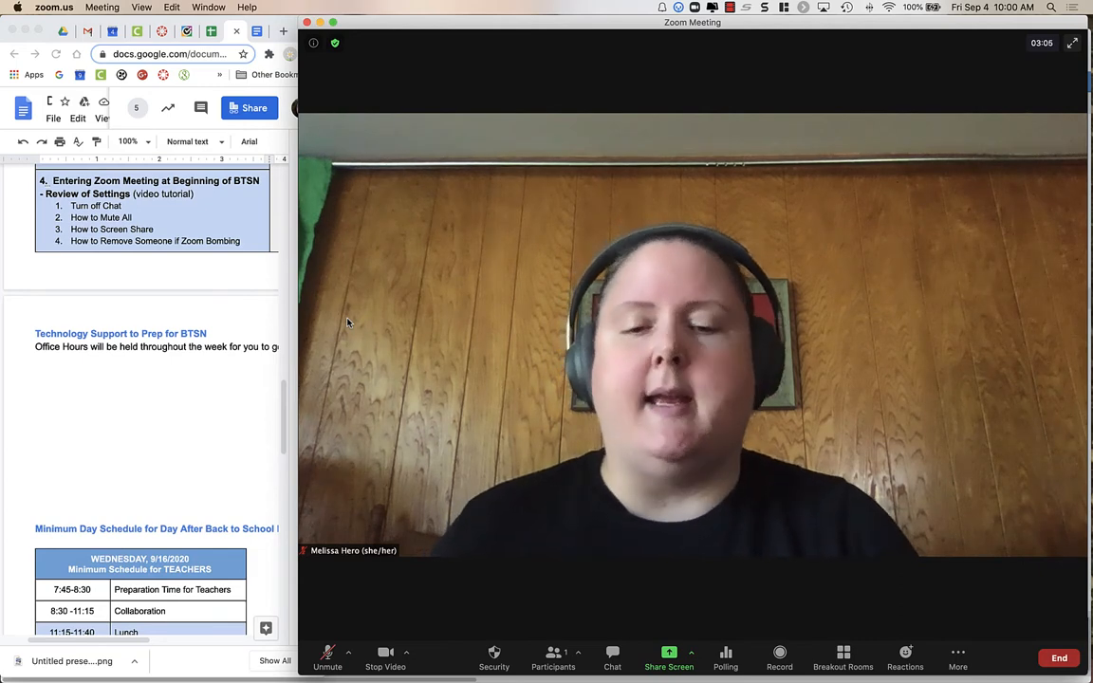
pyautogui.moveTo(528, 593)
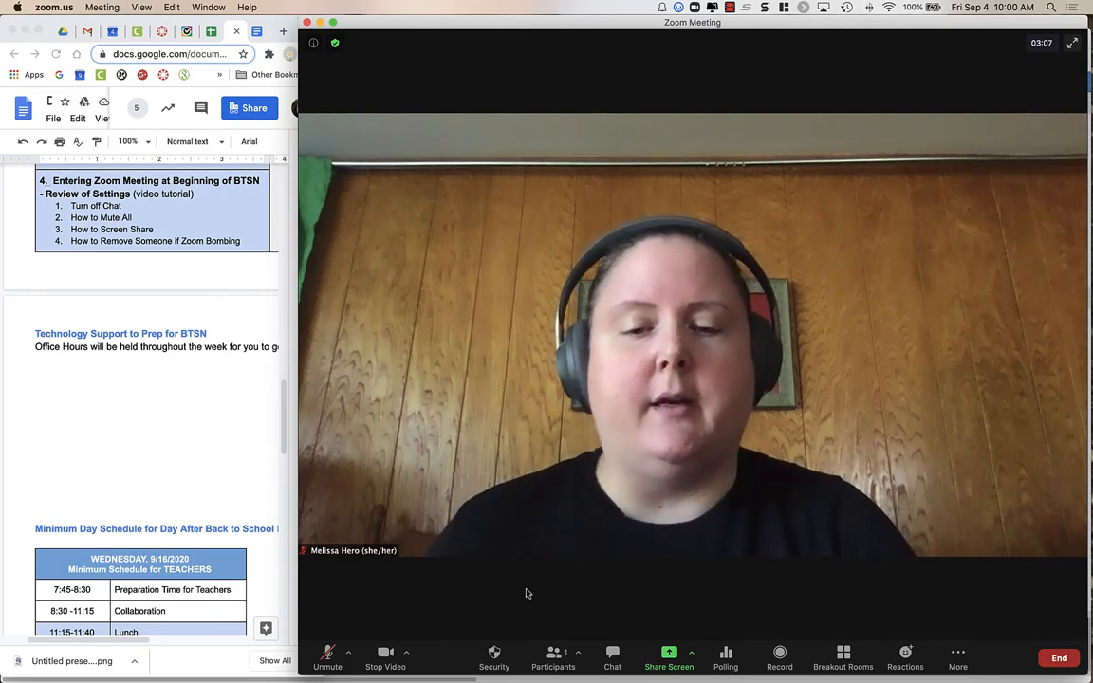
# Step: Mute All with 'Allow participants to unmute themselves' unchecked, moving the Participants panel right
pyautogui.click(553, 657)
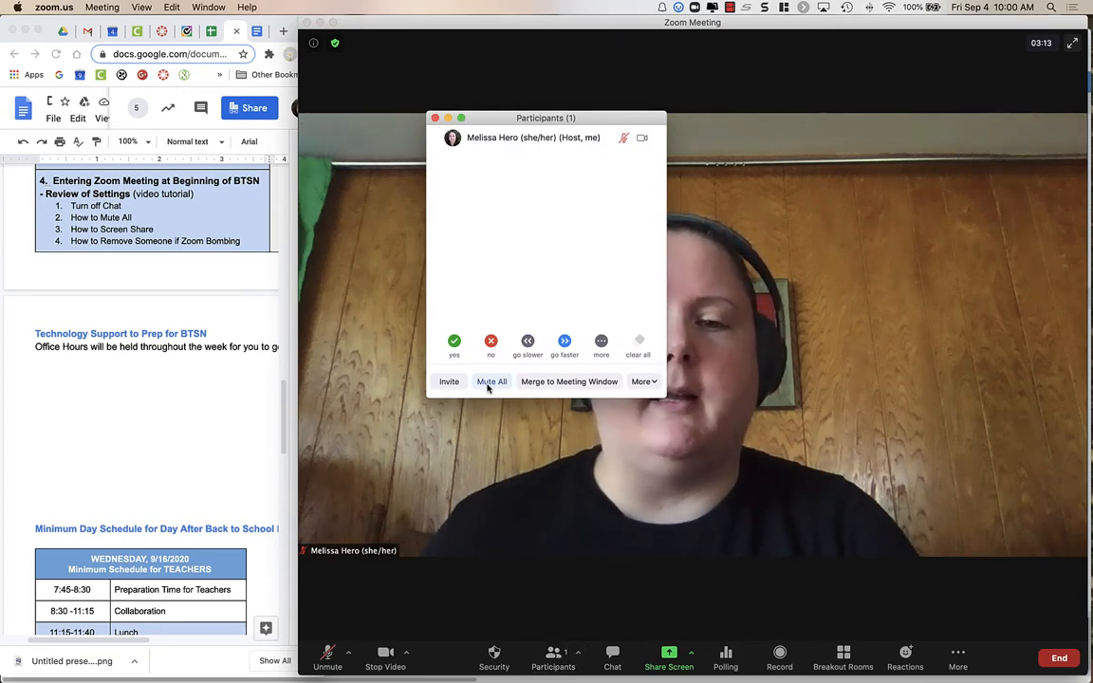
pyautogui.click(492, 382)
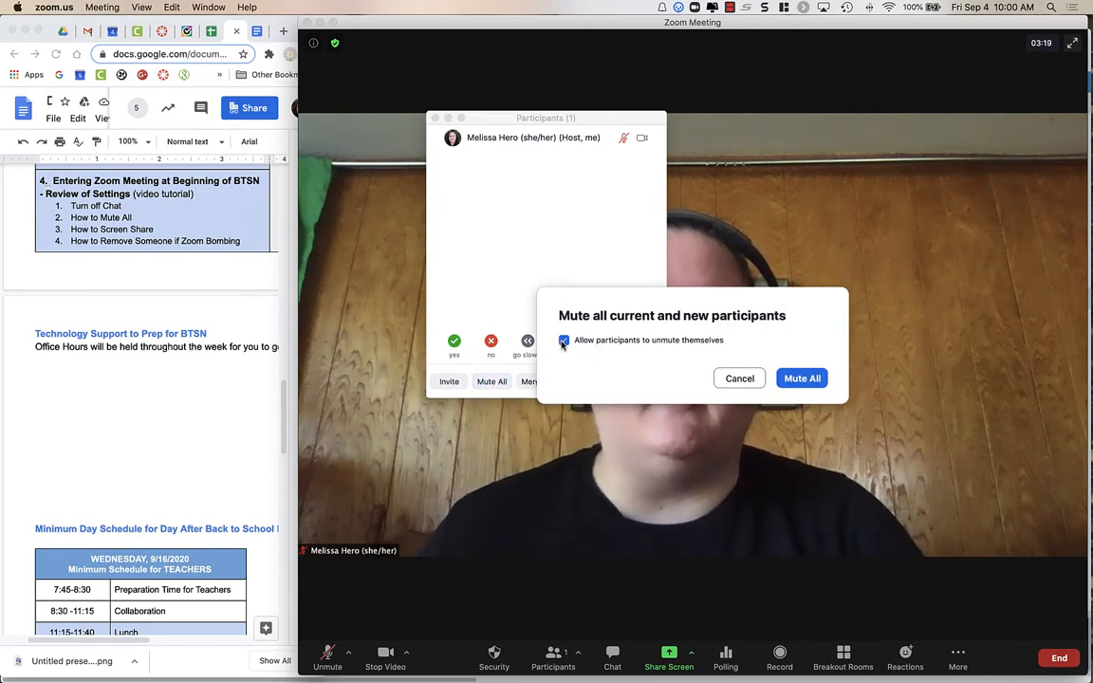
pyautogui.click(564, 340)
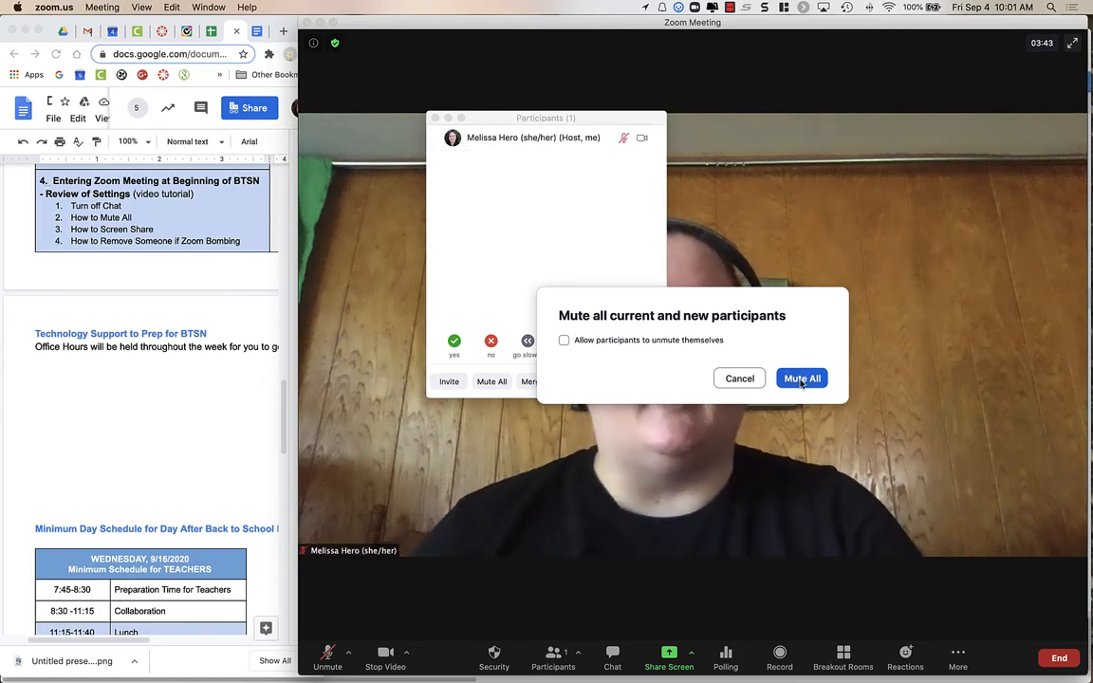
pyautogui.click(802, 379)
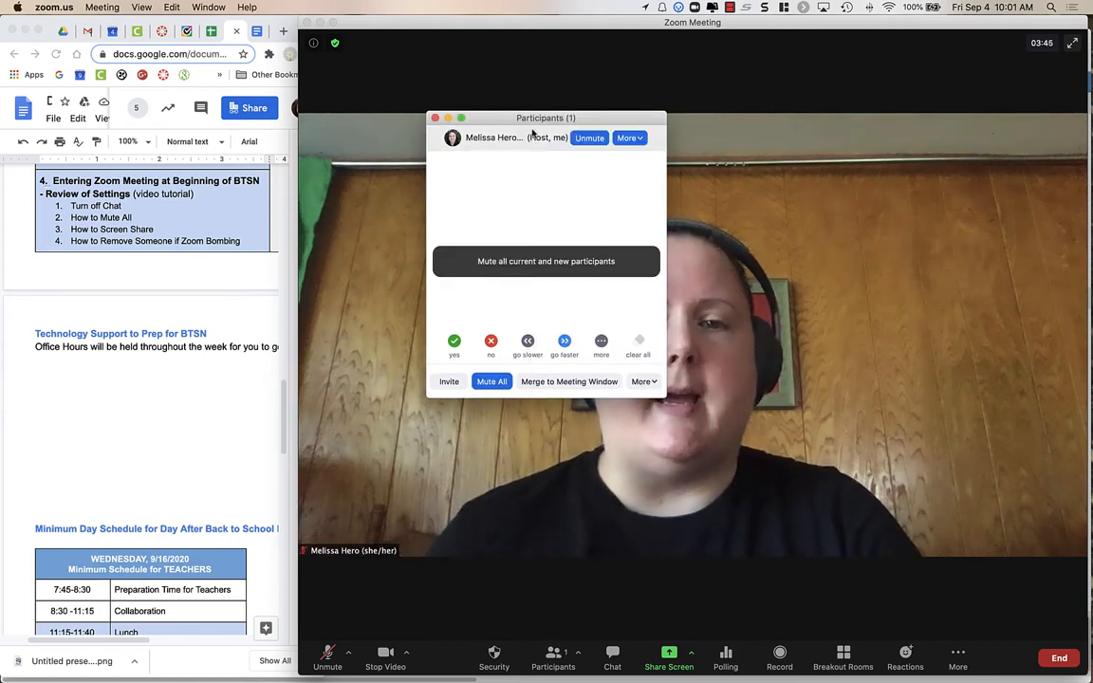
pyautogui.moveTo(545, 118); pyautogui.dragTo(907, 96)
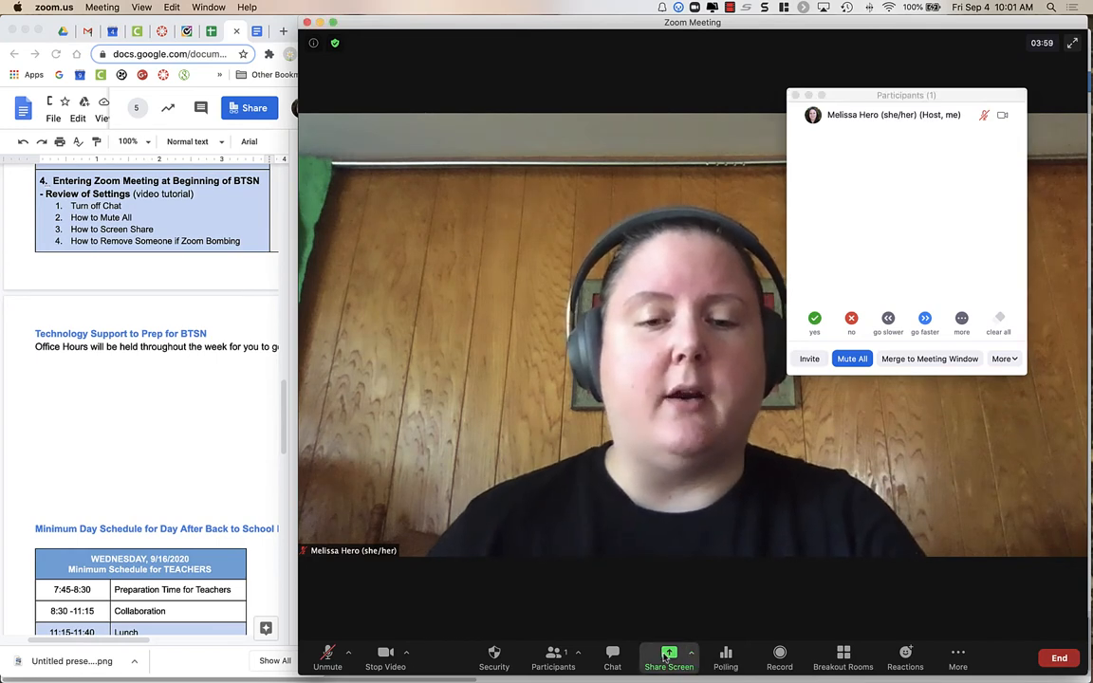
# Step: Open Share Screen, view the Advanced and Files tabs, then return to Basic
pyautogui.click(668, 657)
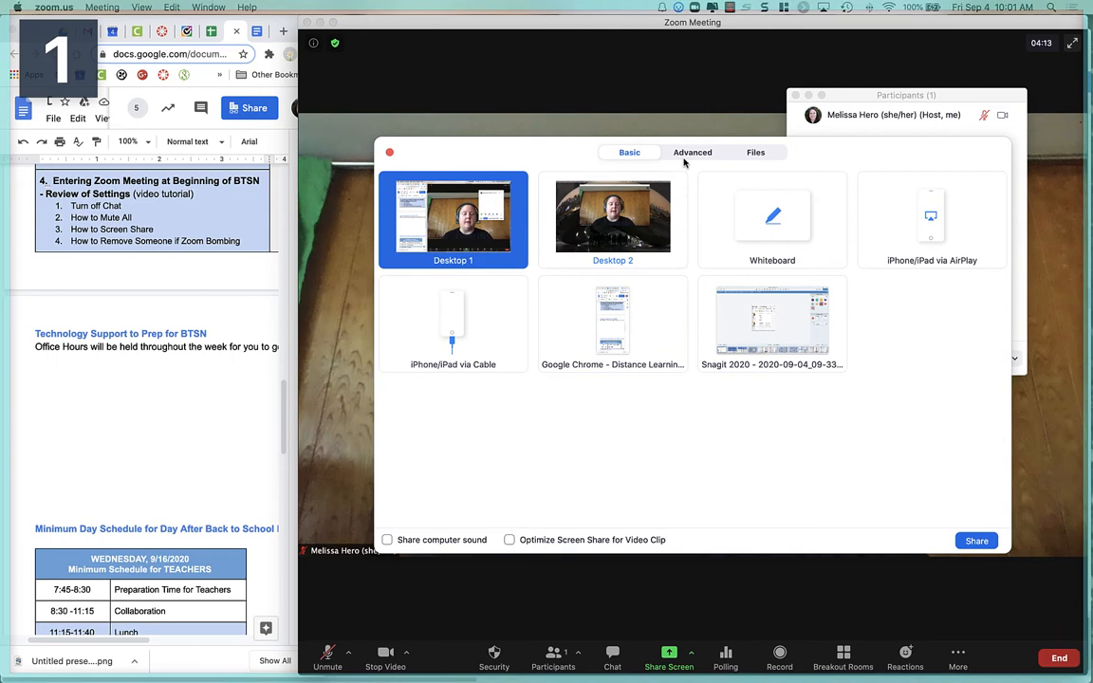
pyautogui.click(692, 152)
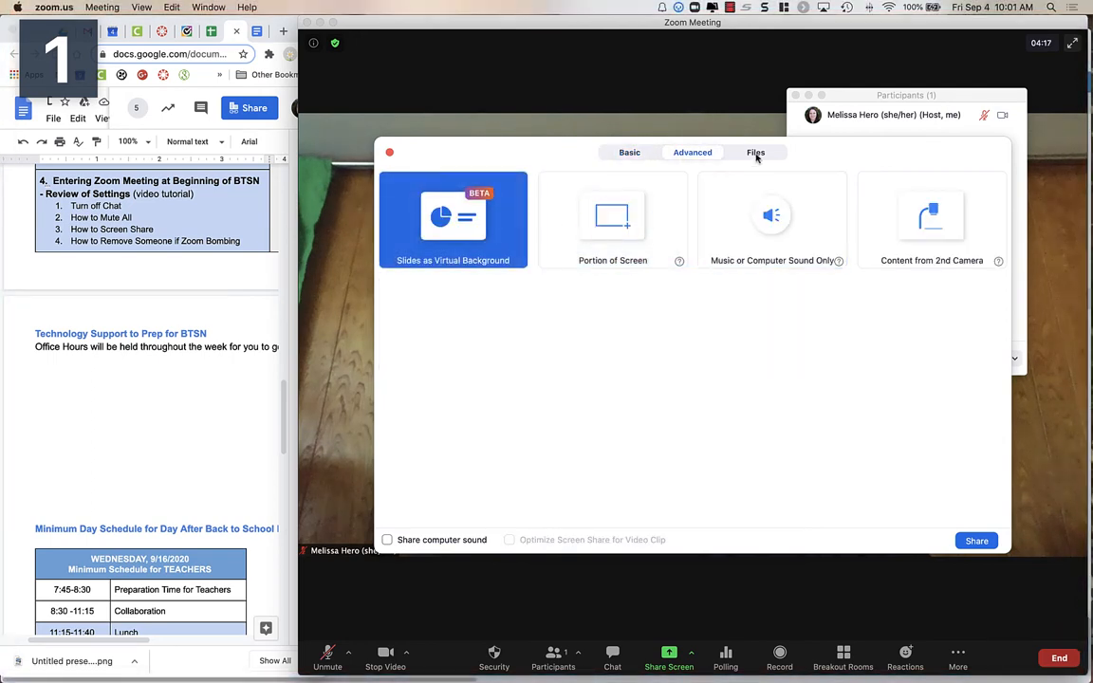
pyautogui.click(755, 152)
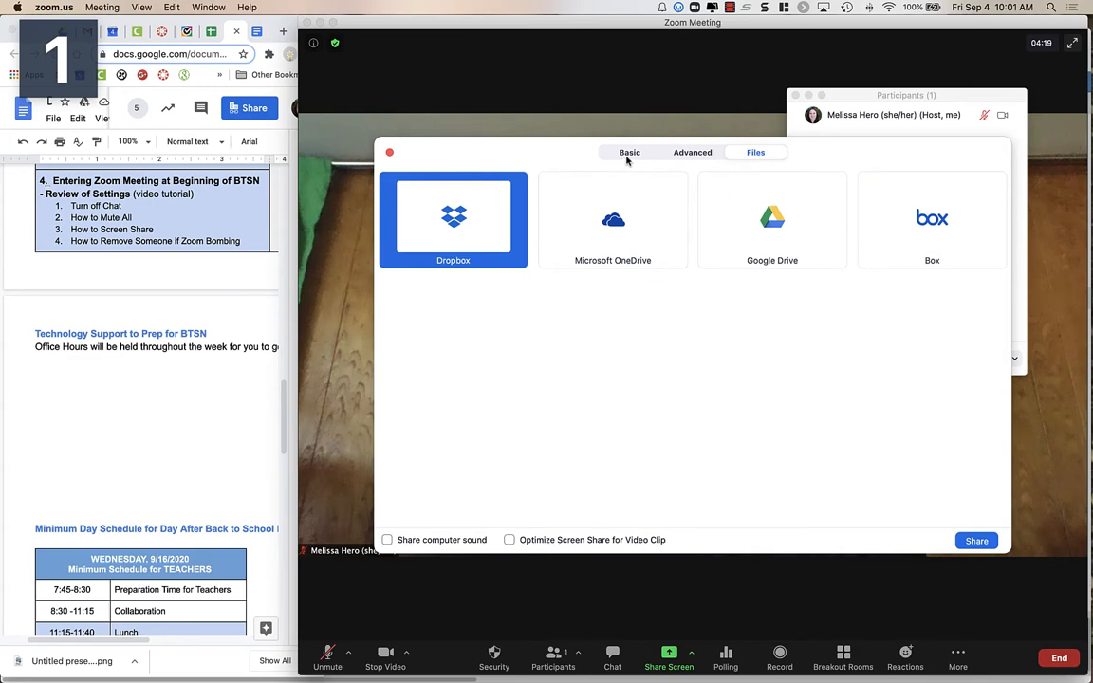
pyautogui.click(629, 152)
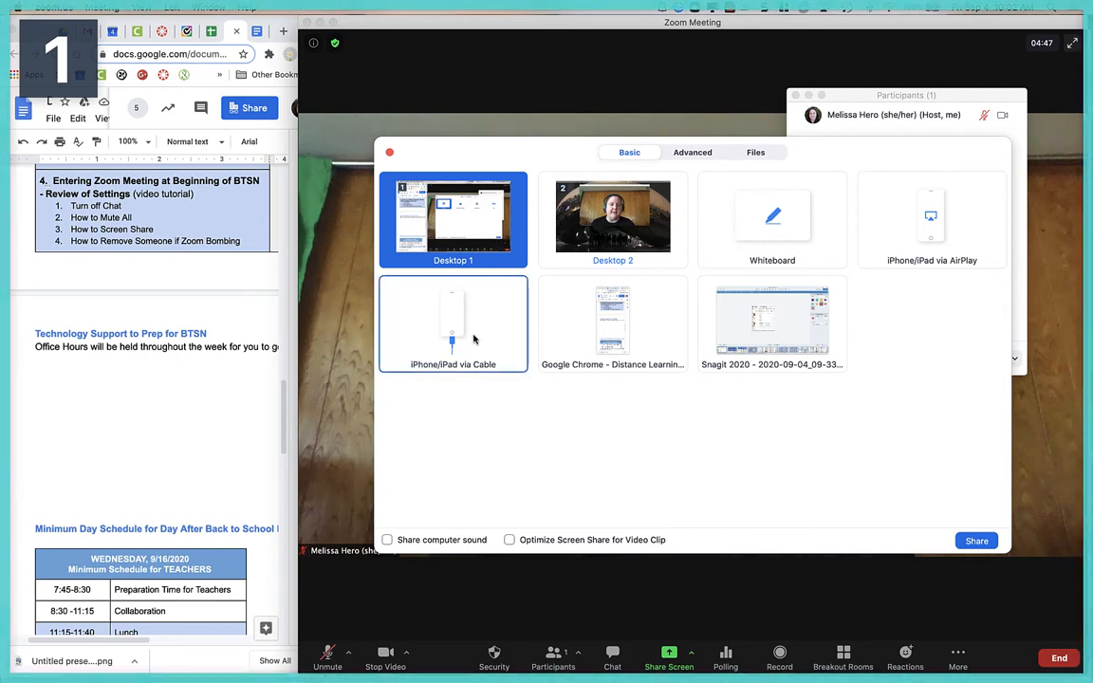
pyautogui.moveTo(912, 322)
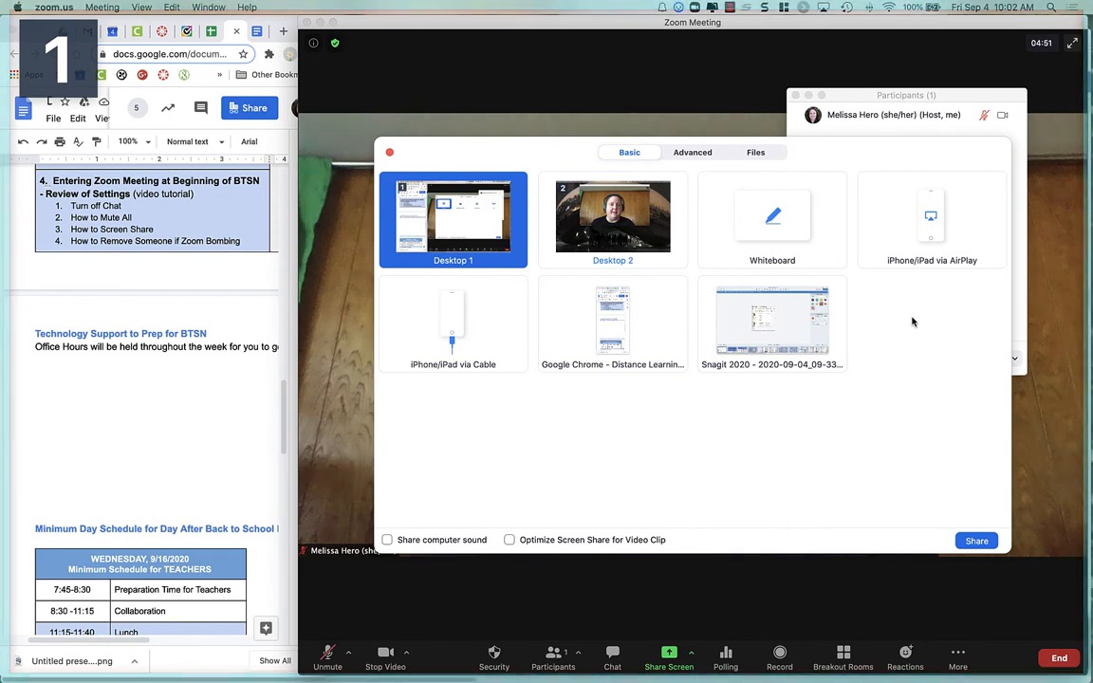
pyautogui.moveTo(631, 346)
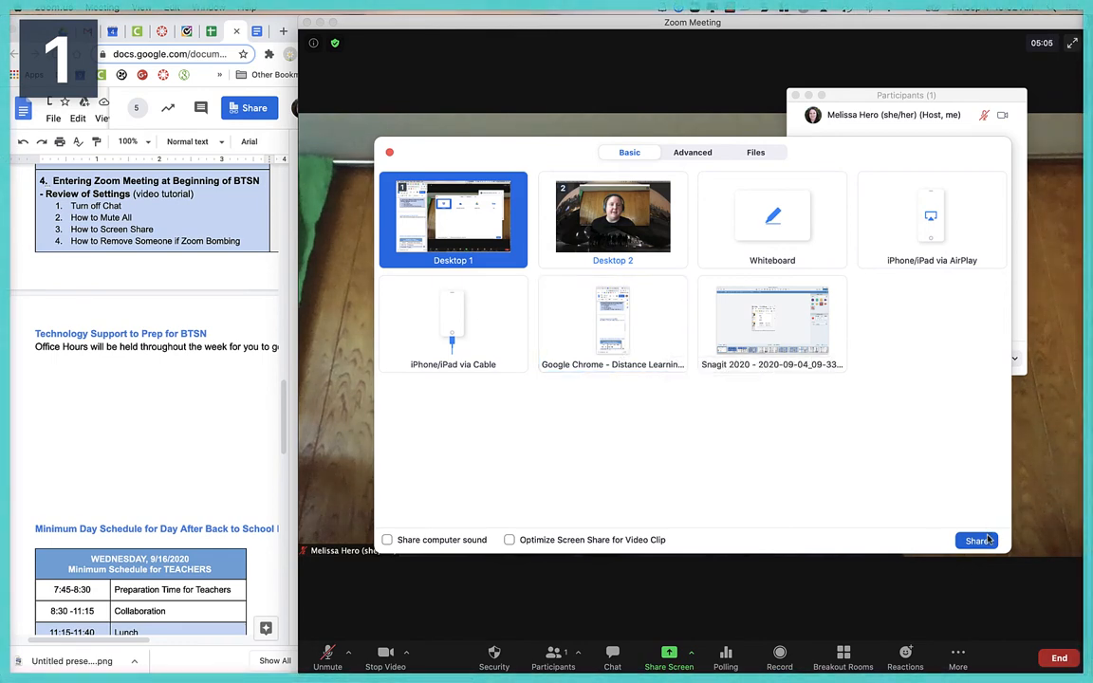
# Step: Share Desktop 1 with the meeting, then stop sharing
pyautogui.click(976, 541)
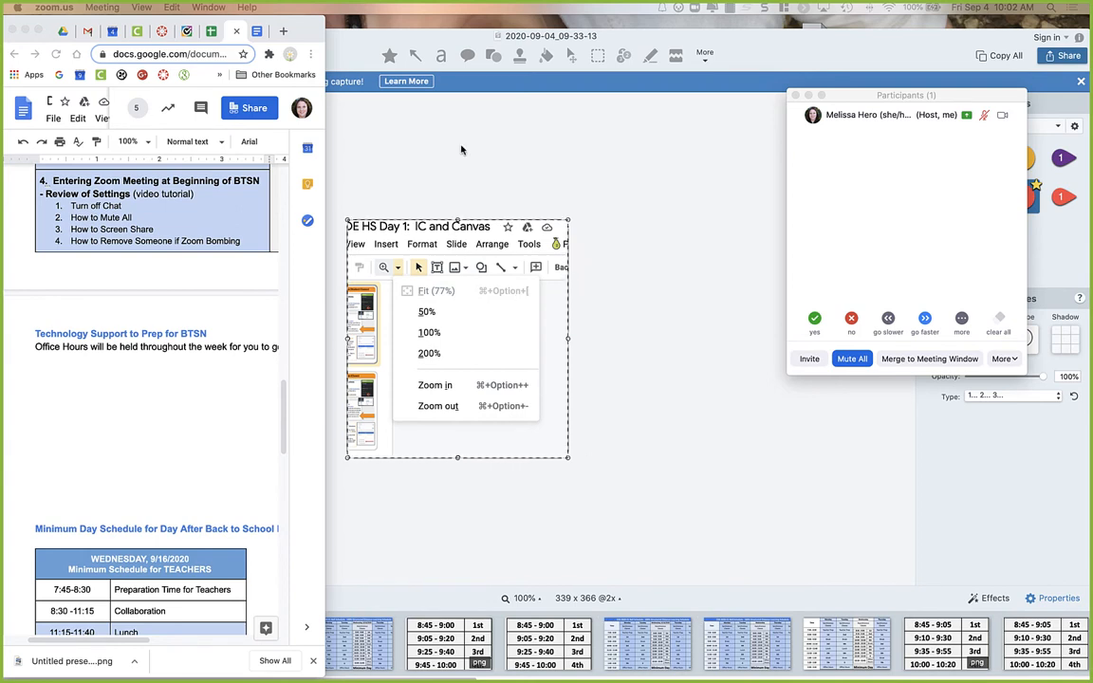
pyautogui.moveTo(462, 149)
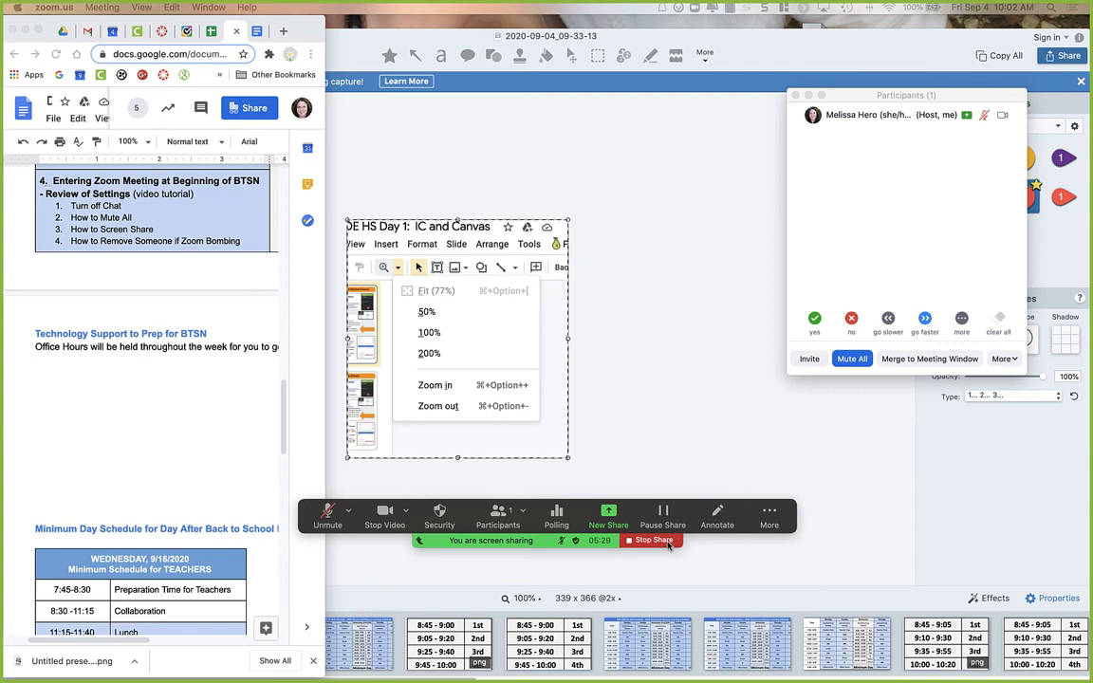
pyautogui.click(651, 540)
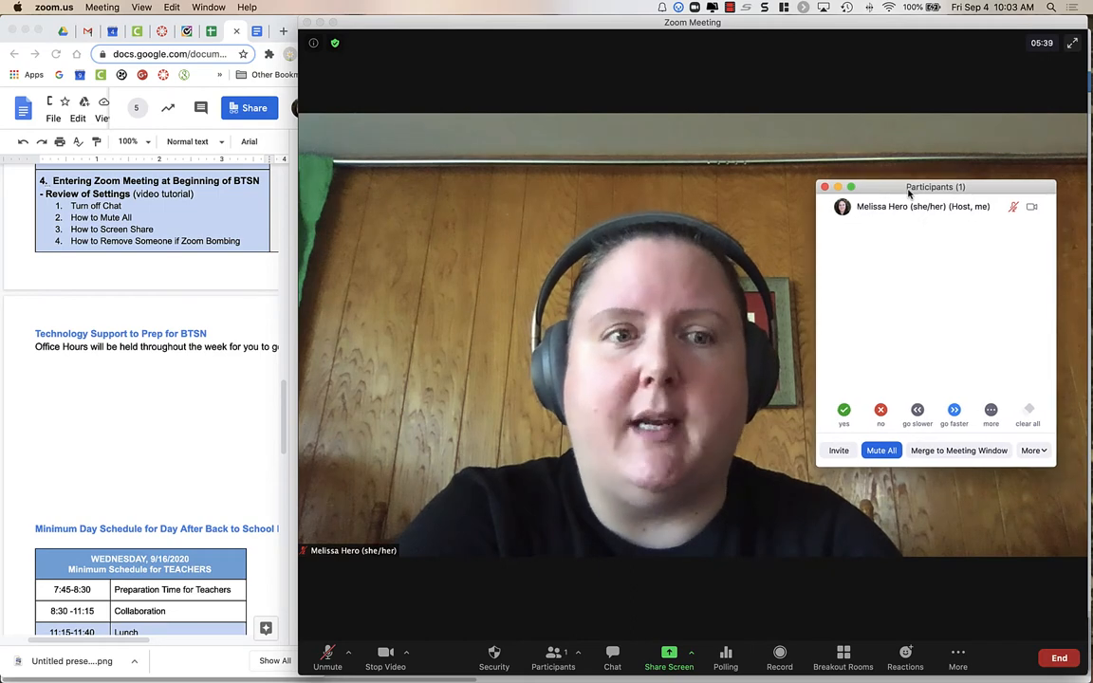
pyautogui.moveTo(934, 186); pyautogui.dragTo(865, 219)
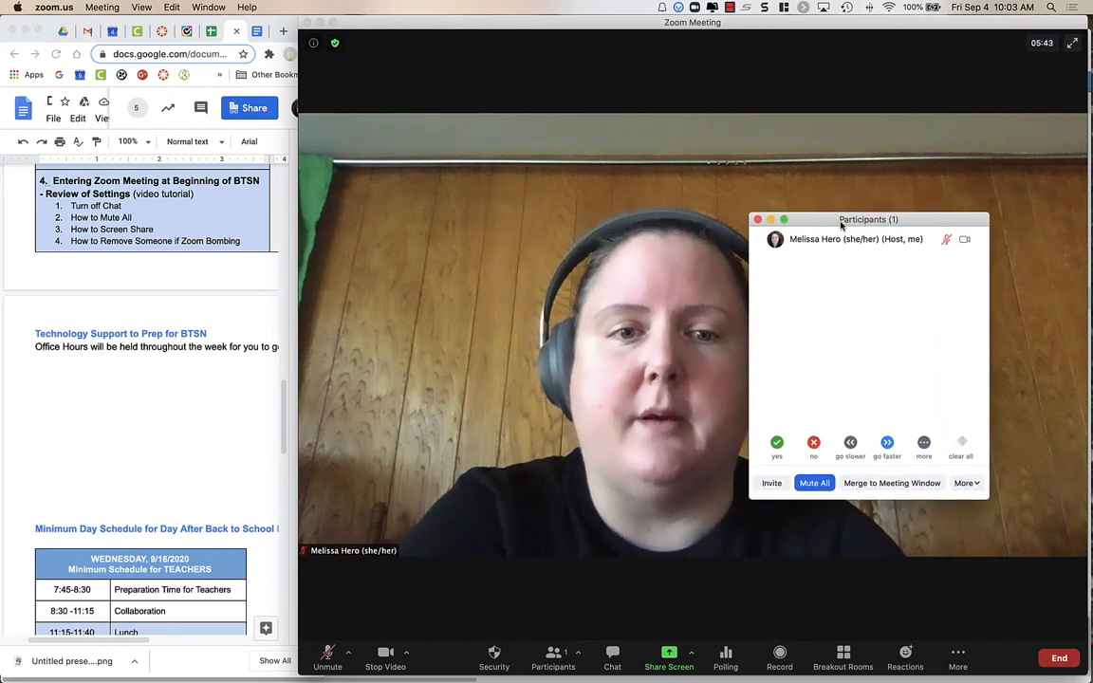
pyautogui.moveTo(868, 219); pyautogui.dragTo(833, 196)
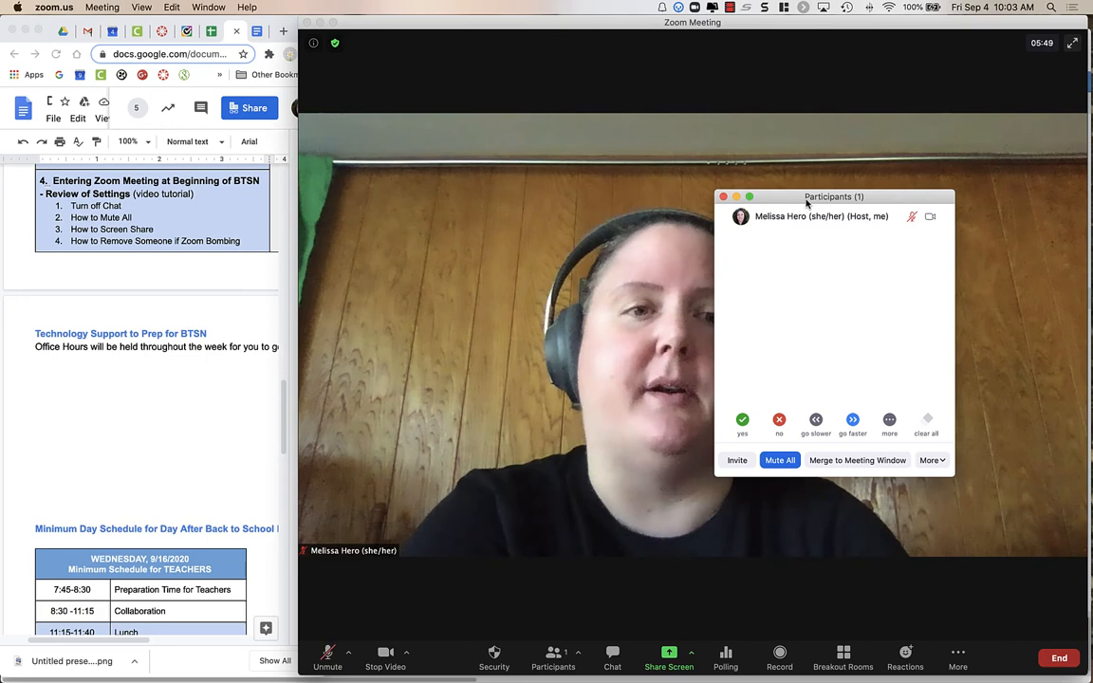
pyautogui.moveTo(833, 197); pyautogui.dragTo(923, 147)
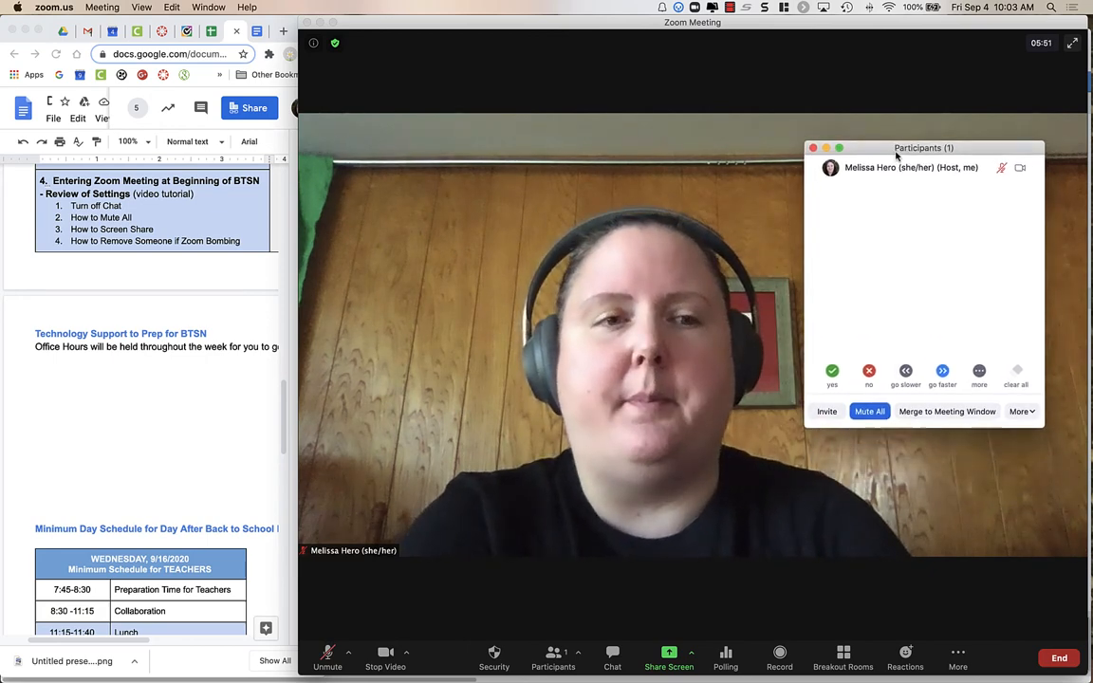
pyautogui.moveTo(922, 148); pyautogui.dragTo(935, 210)
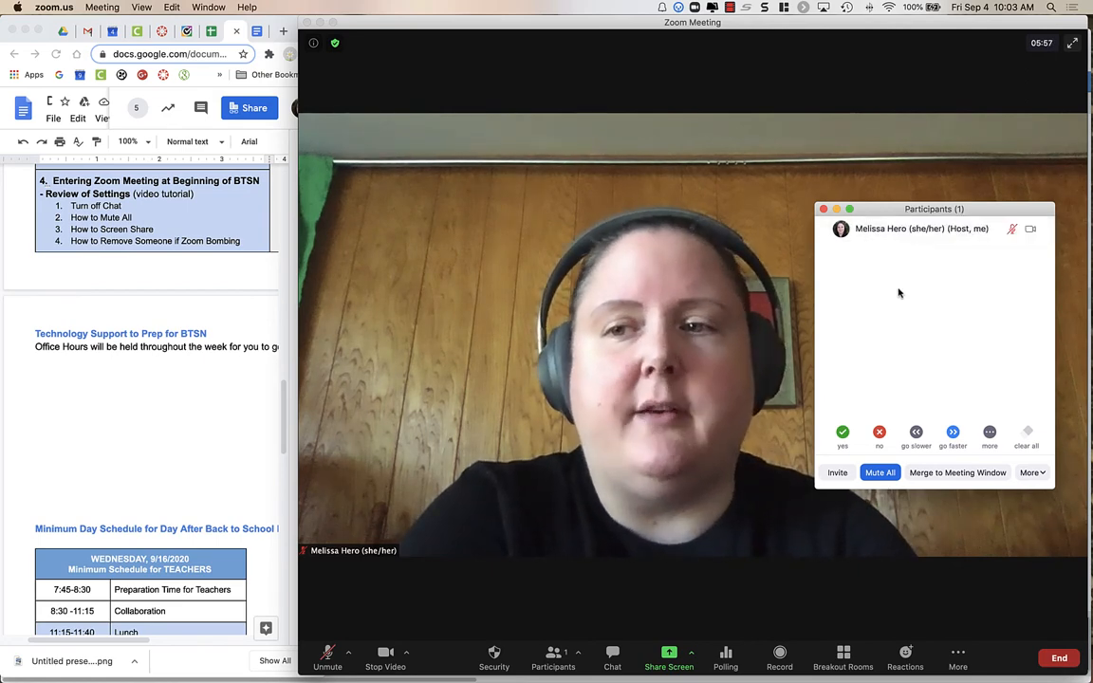
pyautogui.moveTo(920, 229)
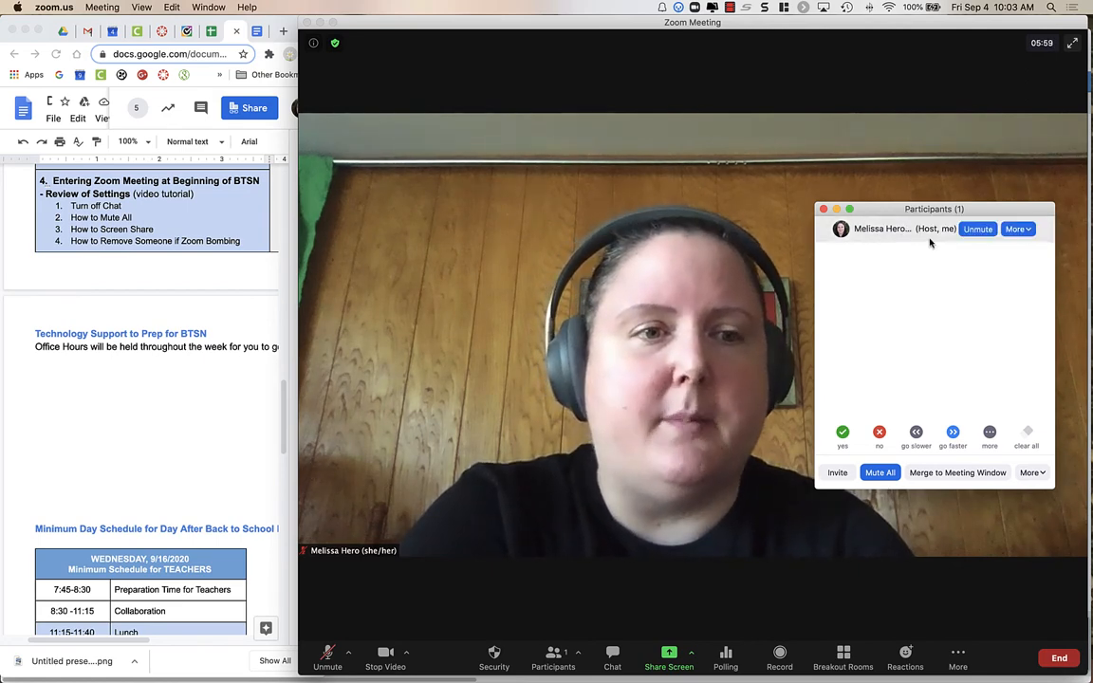
pyautogui.click(1017, 229)
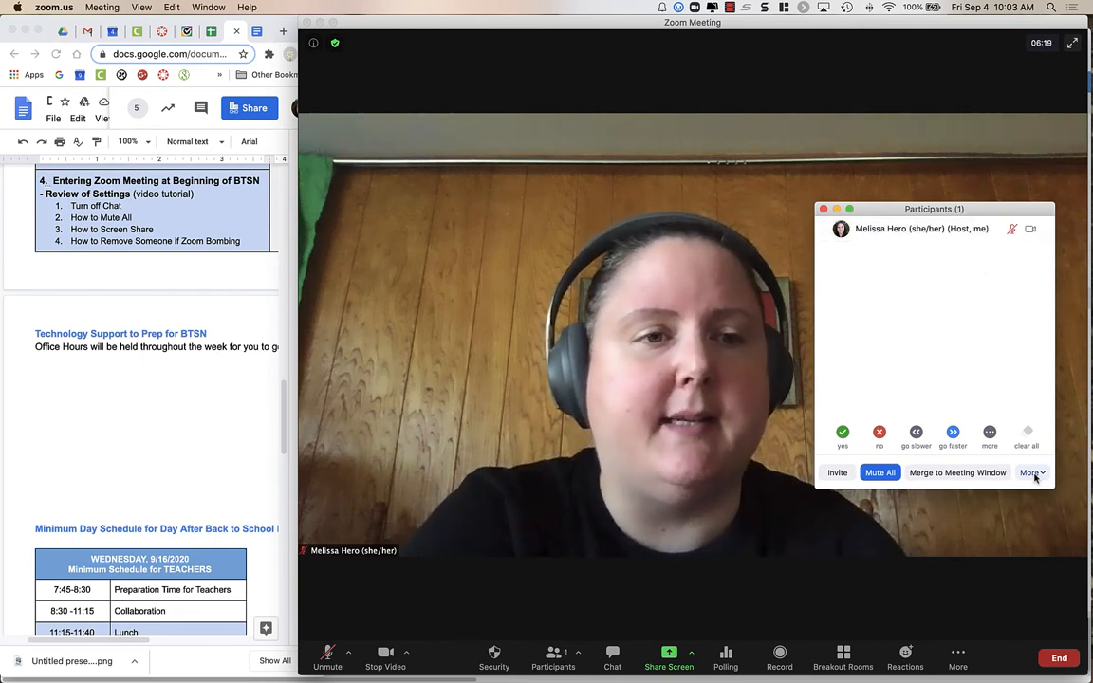
# Step: Open the More menu in the Participants panel to show host participant options
pyautogui.click(1032, 472)
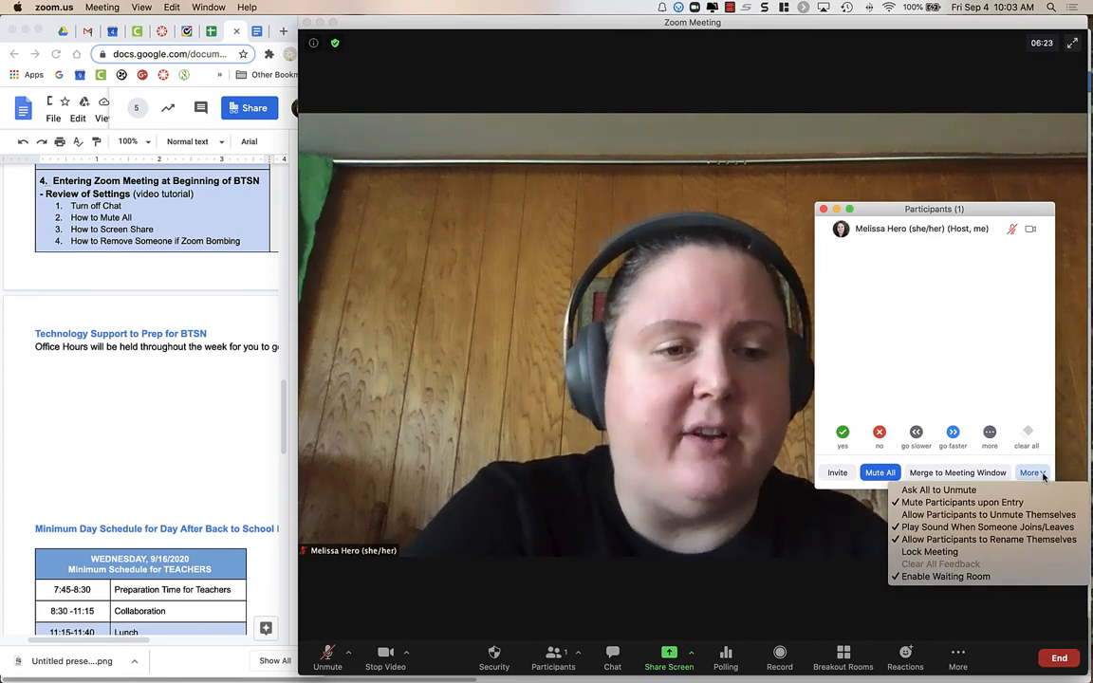
pyautogui.moveTo(985, 526)
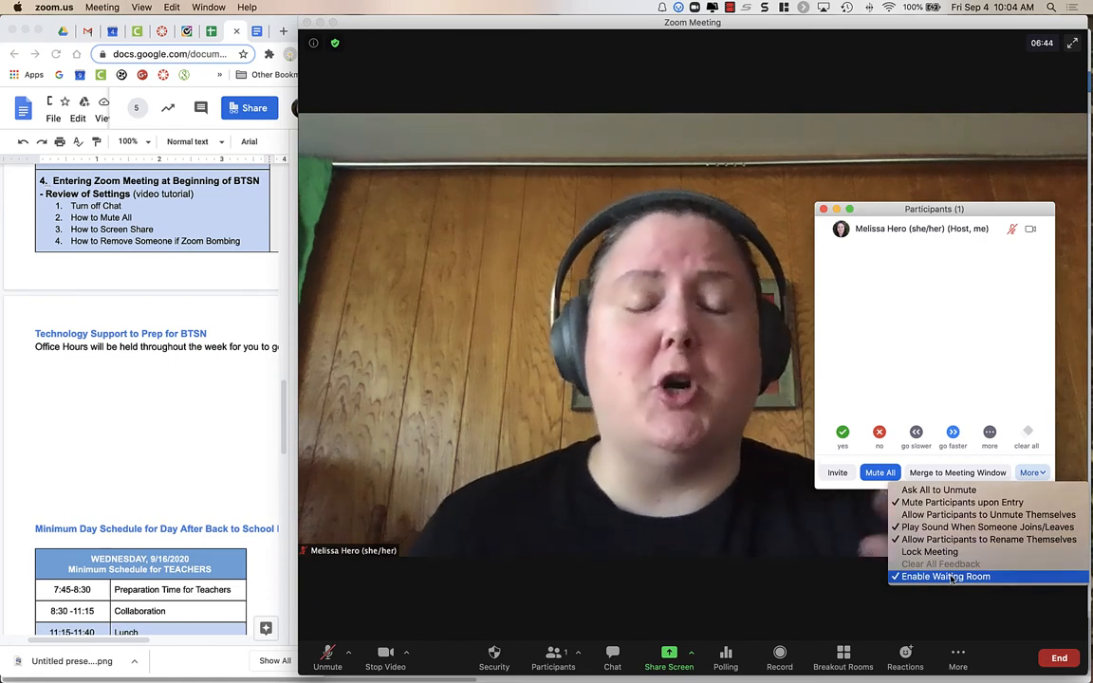
pyautogui.moveTo(961, 502)
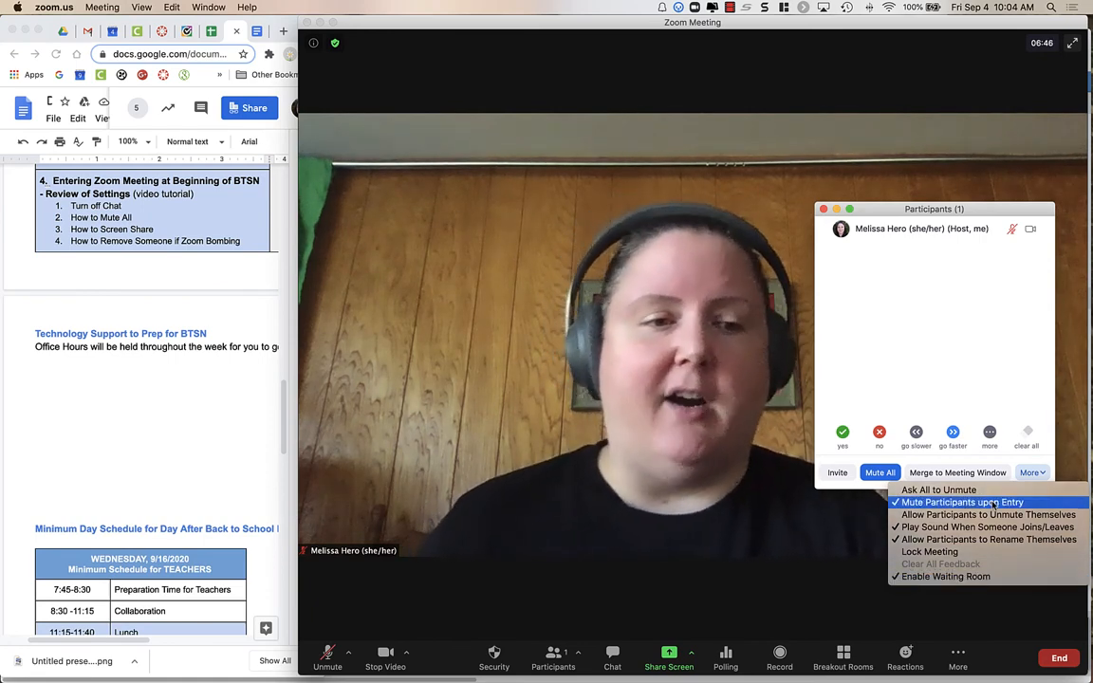